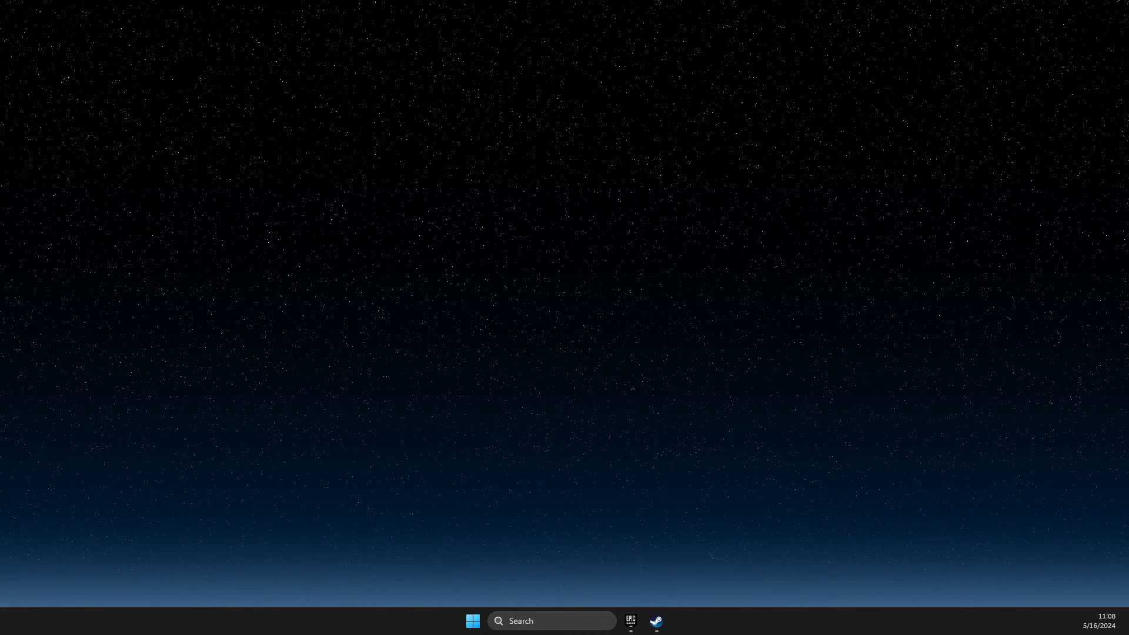
{"action": "mouse_move", "coordinate": [570, 621]}
{"action": "type", "text": "cmd"}
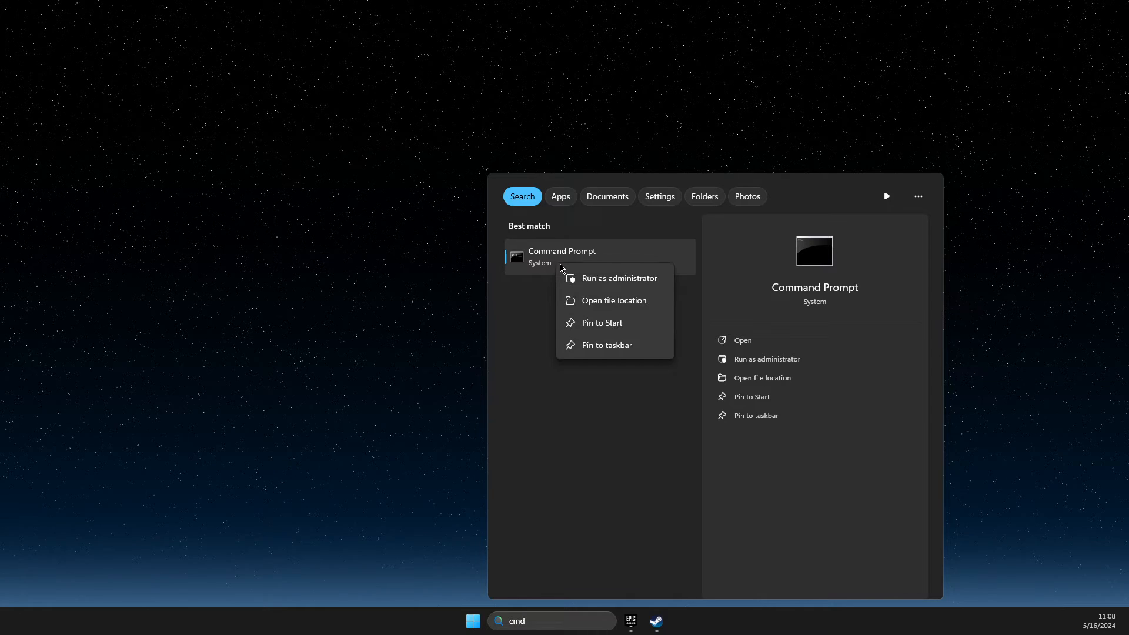
- Launch Command Prompt as administrator from the cmd search results
{"action": "left_click", "coordinate": [621, 278]}
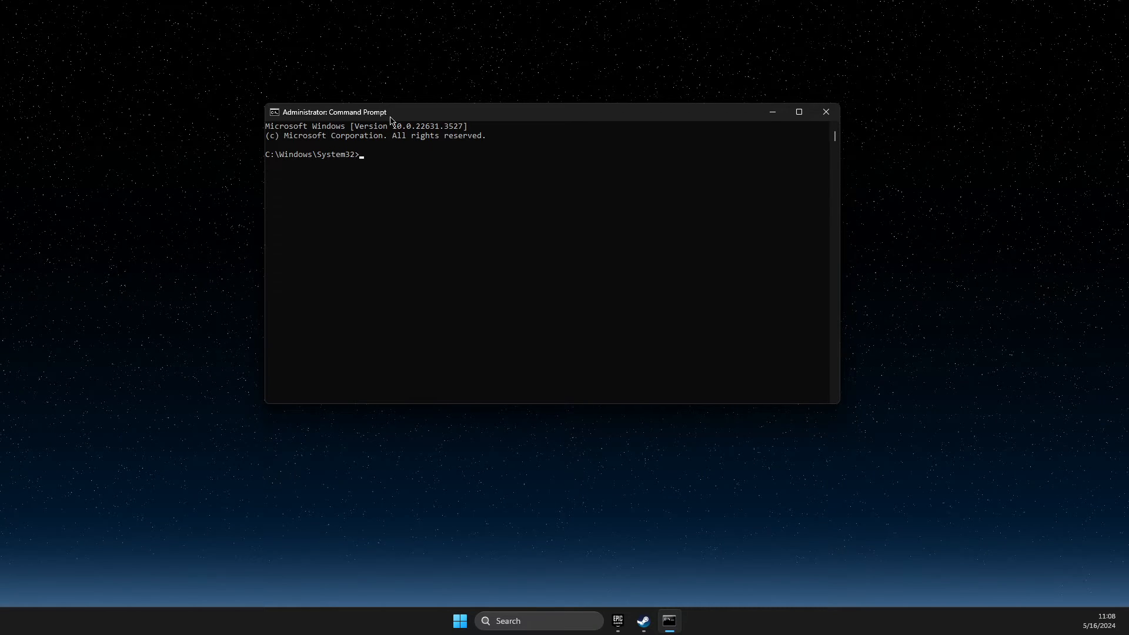
- Run sfc /scannow, which reports a pending repair requiring a reboot
{"action": "type", "text": "sfc /scannow"}
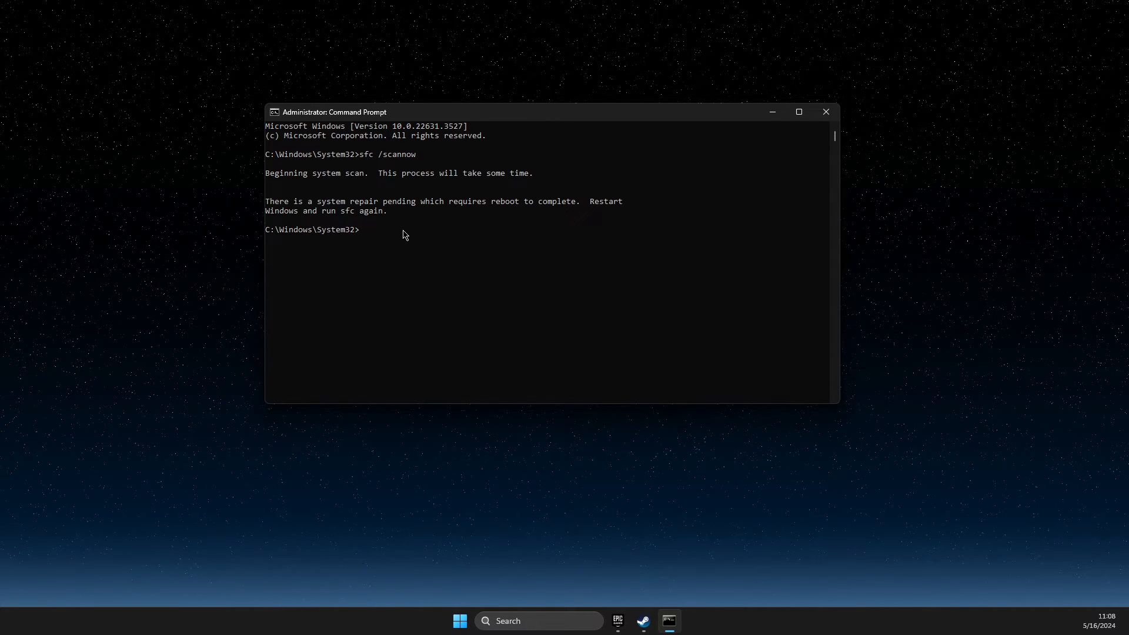
{"action": "mouse_move", "coordinate": [571, 242]}
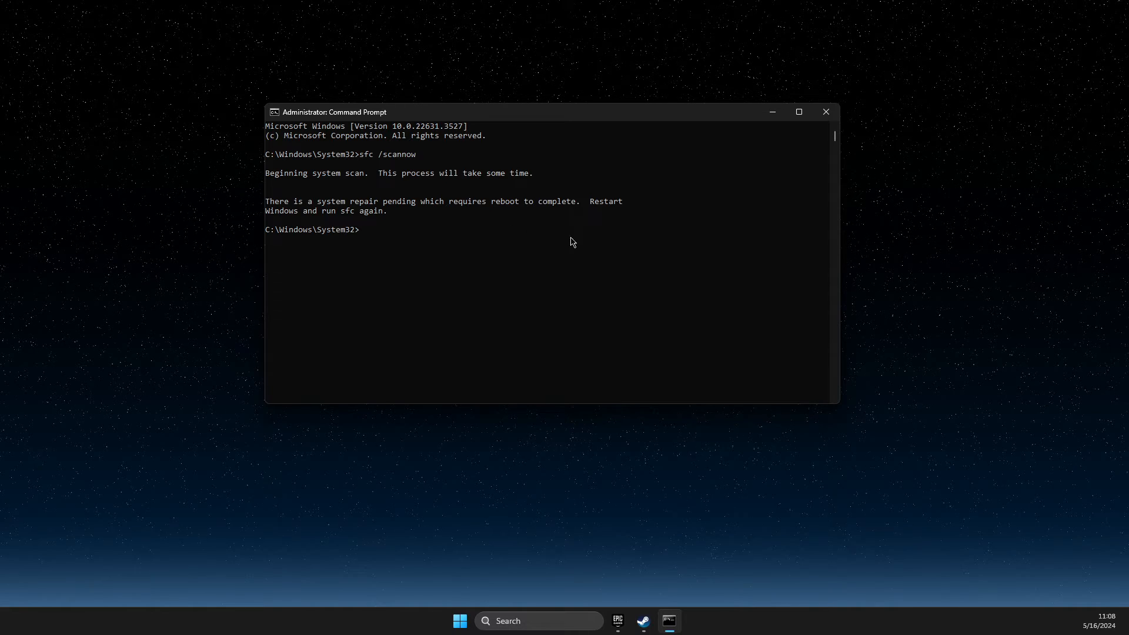
{"action": "mouse_move", "coordinate": [424, 238]}
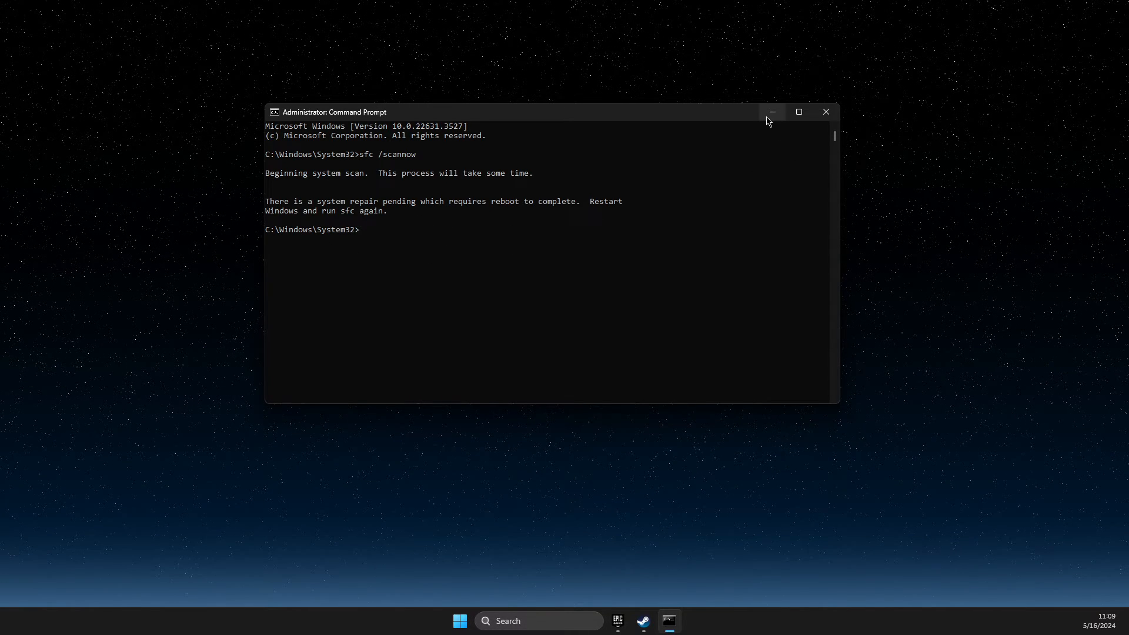
{"action": "mouse_move", "coordinate": [771, 112]}
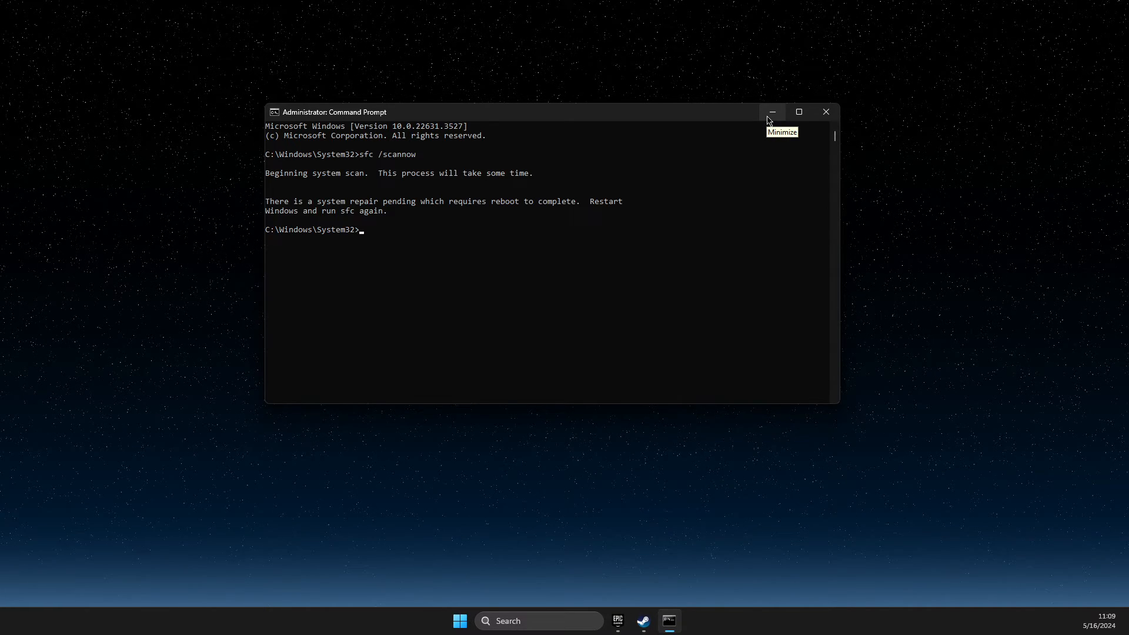
- Minimize Command Prompt and search 'view advanced system settings' to open System Properties
{"action": "left_click", "coordinate": [771, 112]}
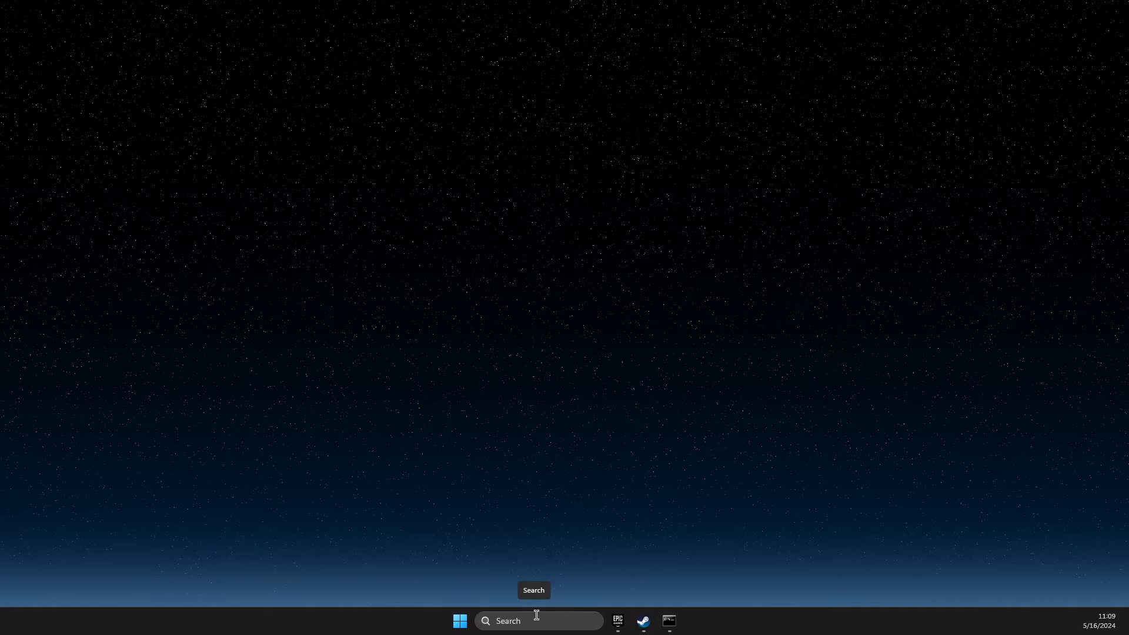
{"action": "type", "text": "view advanced system setti"}
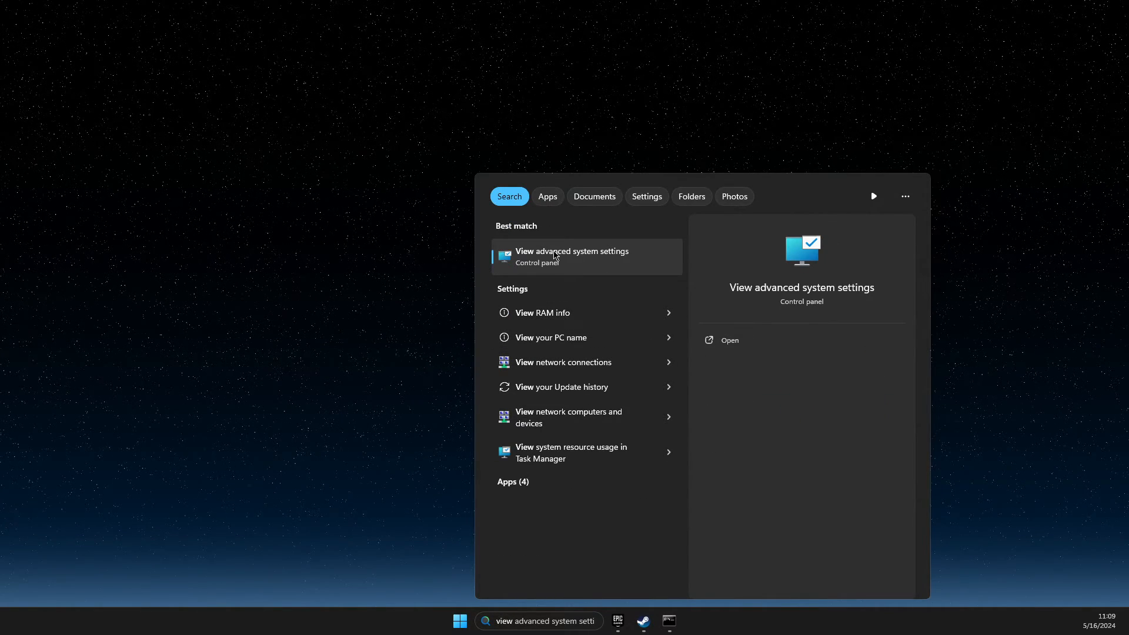
{"action": "left_click", "coordinate": [572, 257]}
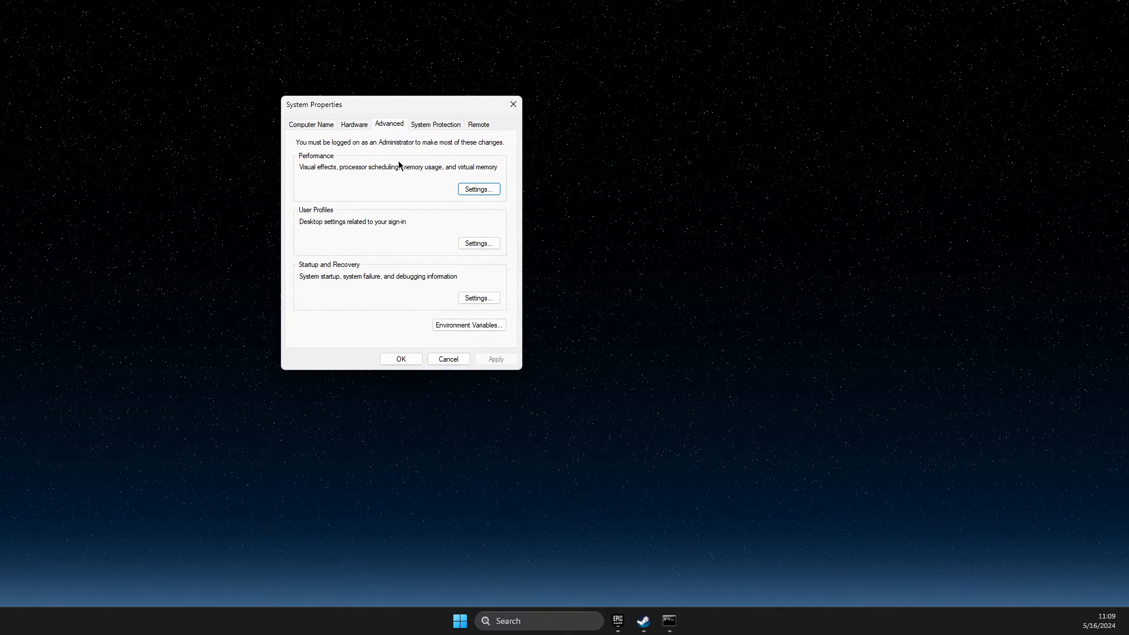
{"action": "mouse_move", "coordinate": [372, 138]}
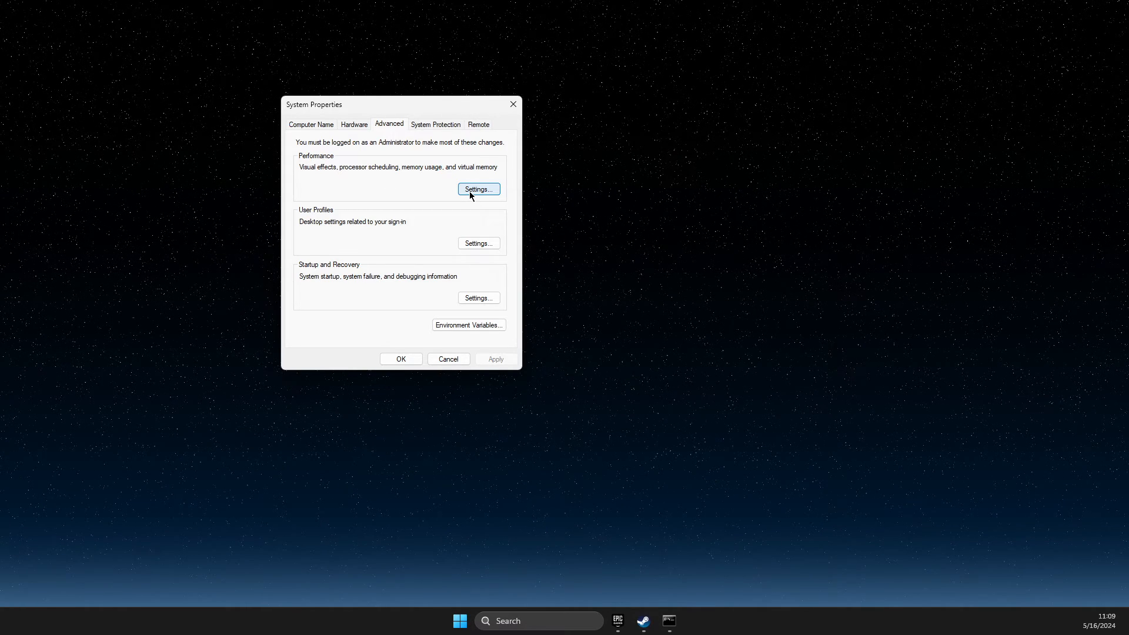
- Reach the Virtual Memory dialog via Performance Options' Advanced tab
{"action": "left_click", "coordinate": [477, 189]}
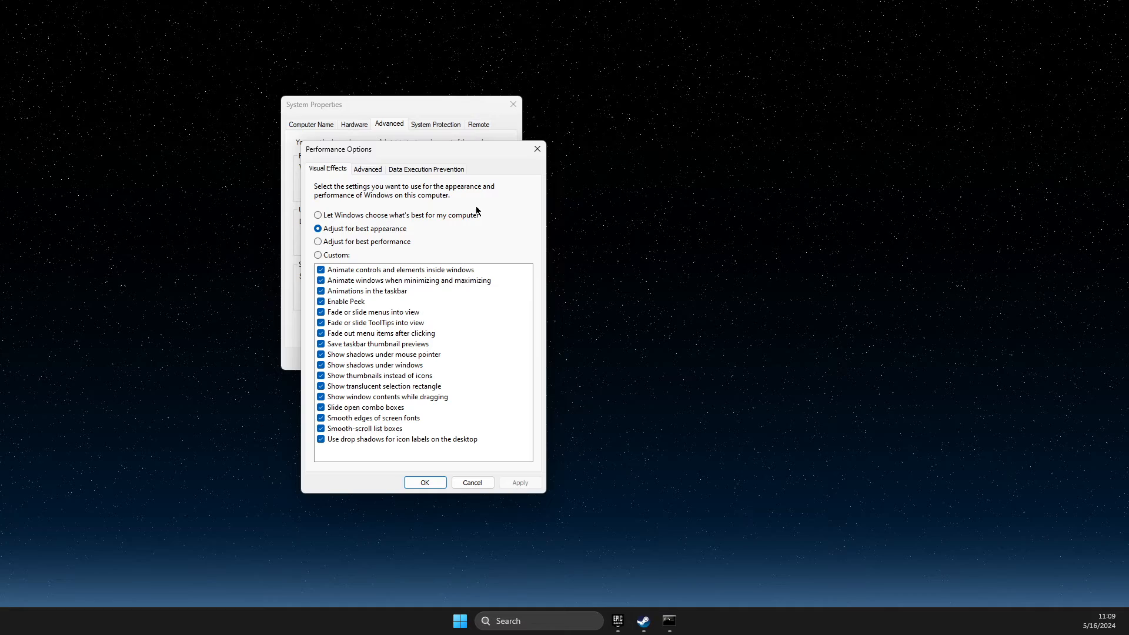
{"action": "left_click", "coordinate": [366, 169]}
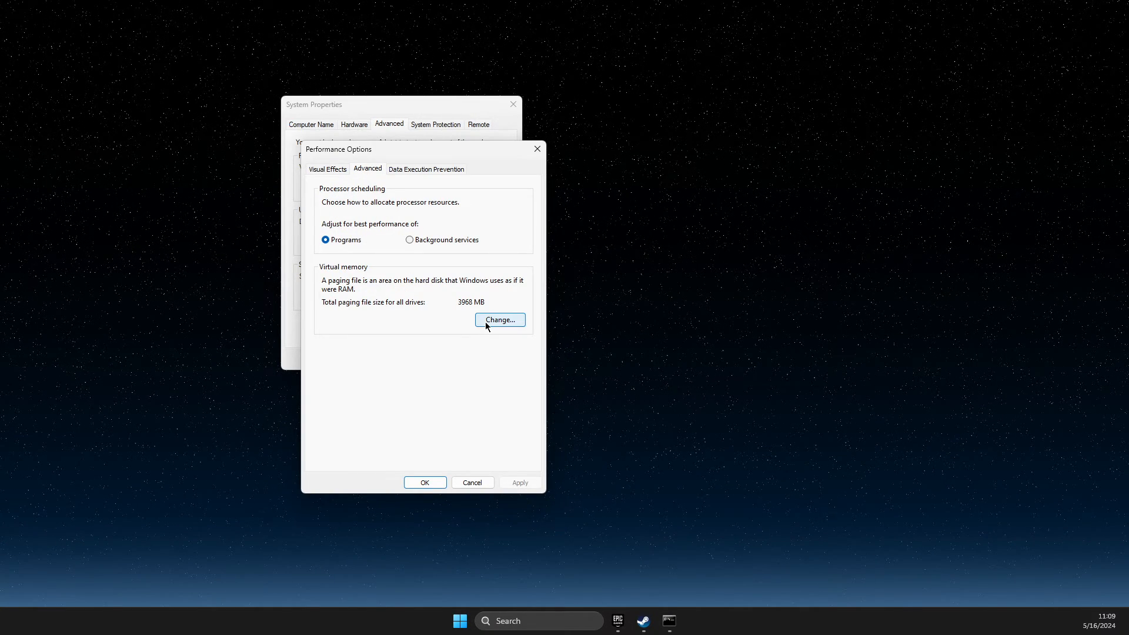
{"action": "left_click", "coordinate": [499, 320]}
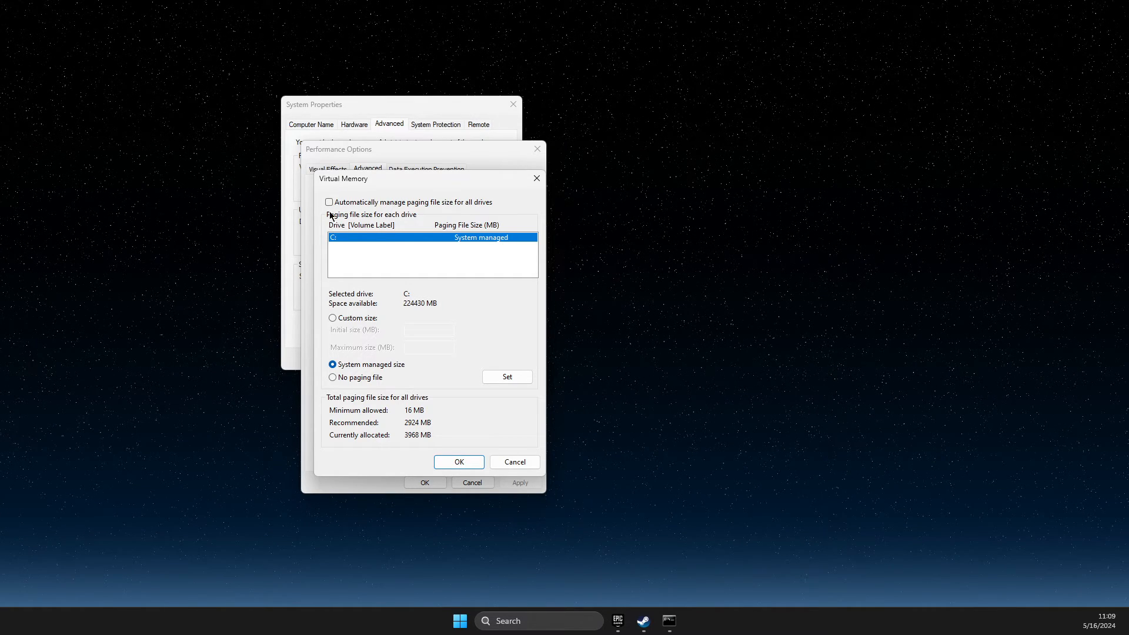
- Choose Custom size for C: with initial size 100 MB and begin a 35 maximum
{"action": "left_click", "coordinate": [333, 318]}
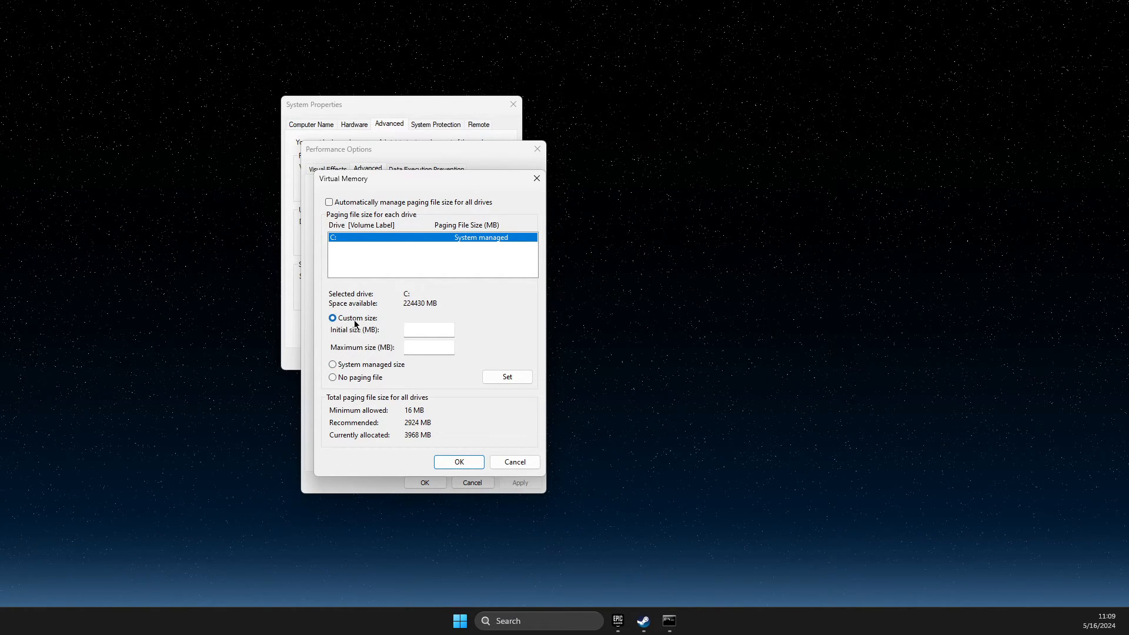
{"action": "left_click", "coordinate": [428, 330]}
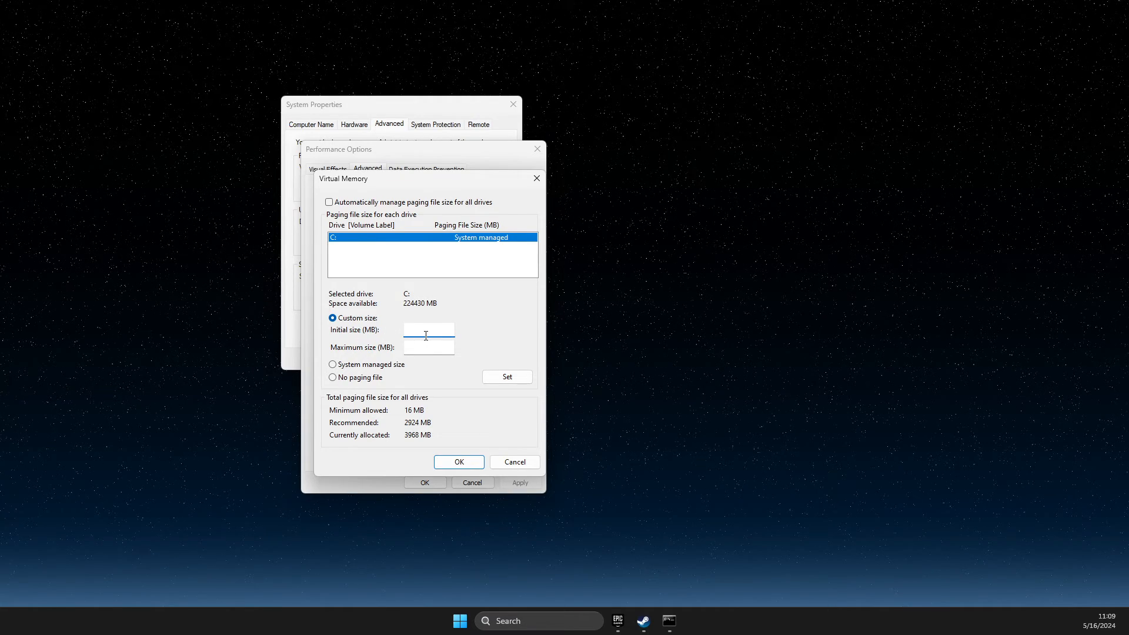
{"action": "type", "text": "100"}
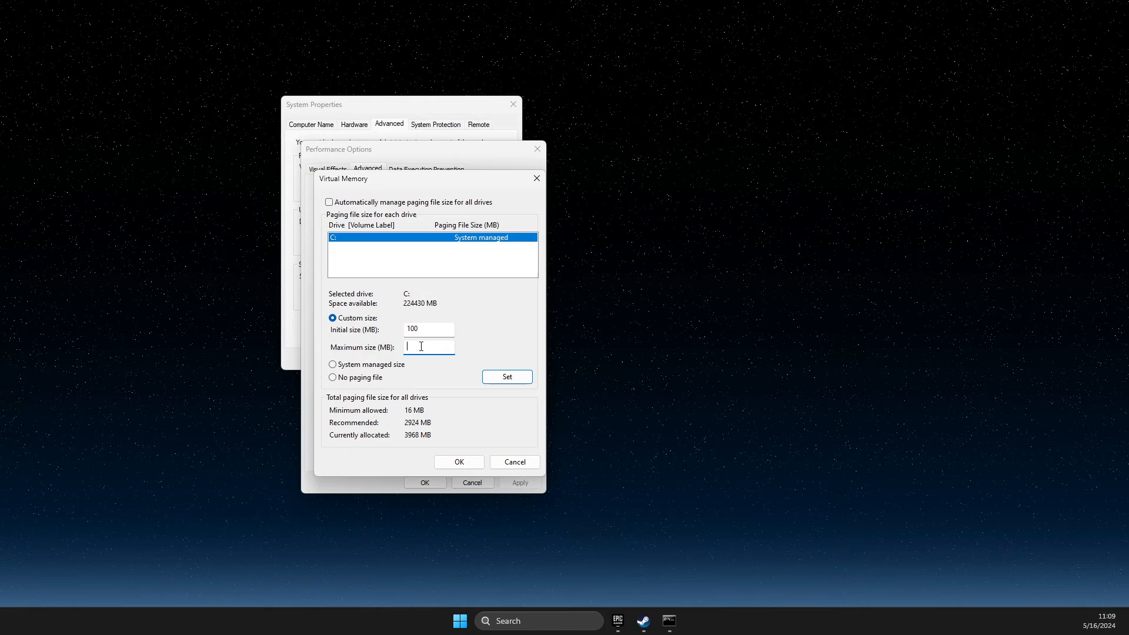
{"action": "type", "text": "35"}
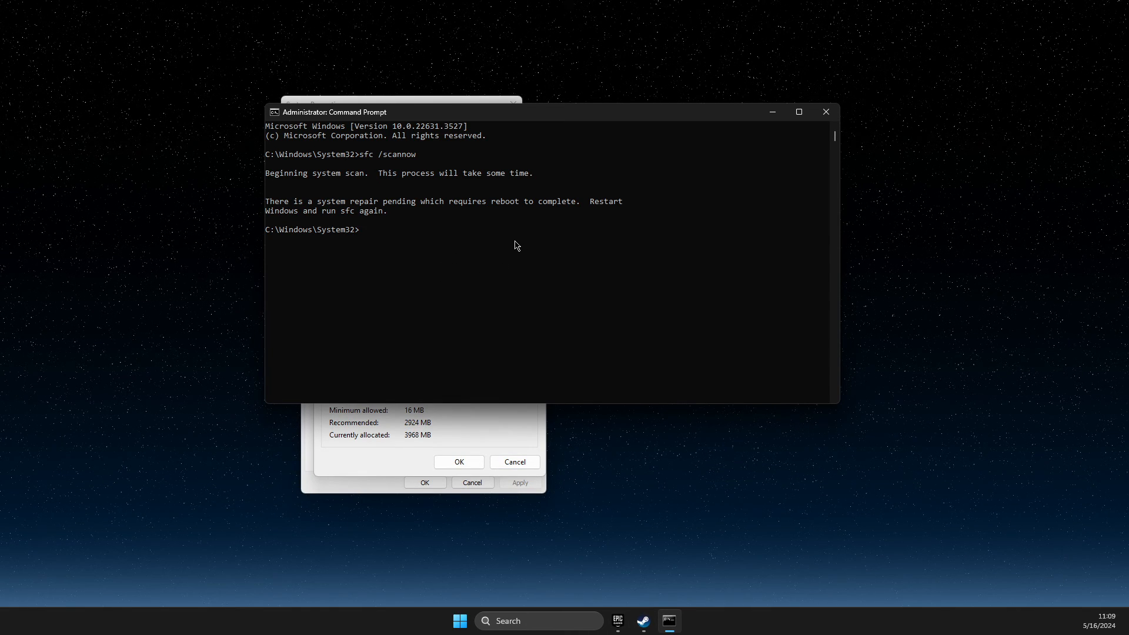
{"action": "mouse_move", "coordinate": [841, 112]}
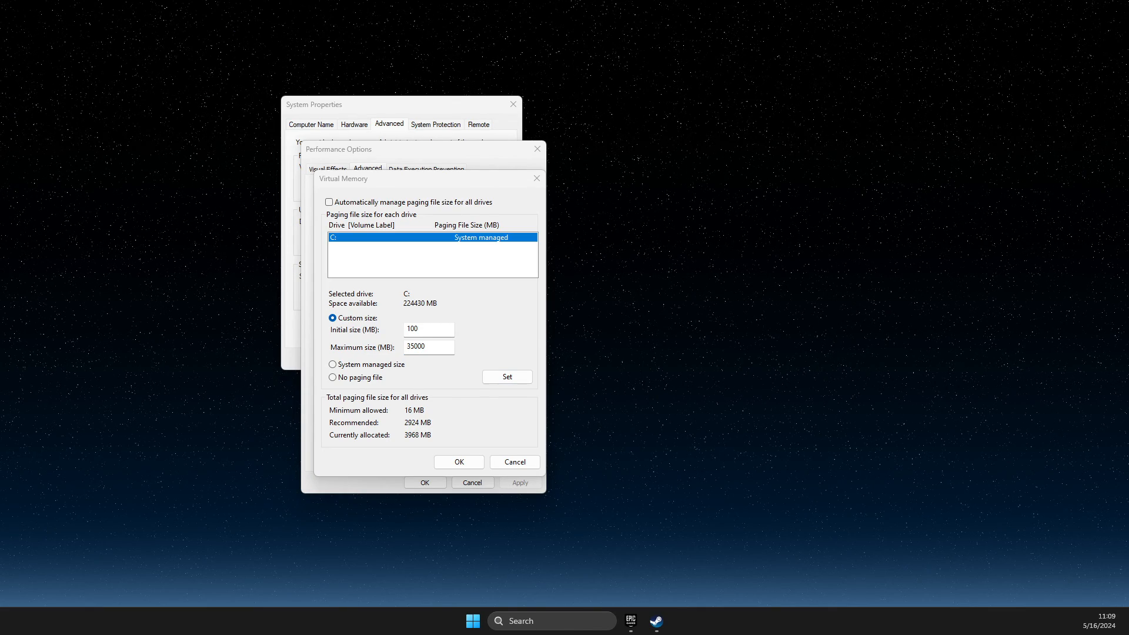
- Finish the C: paging file maximum at 35000 MB alongside the 100 MB initial size
{"action": "left_click", "coordinate": [429, 347]}
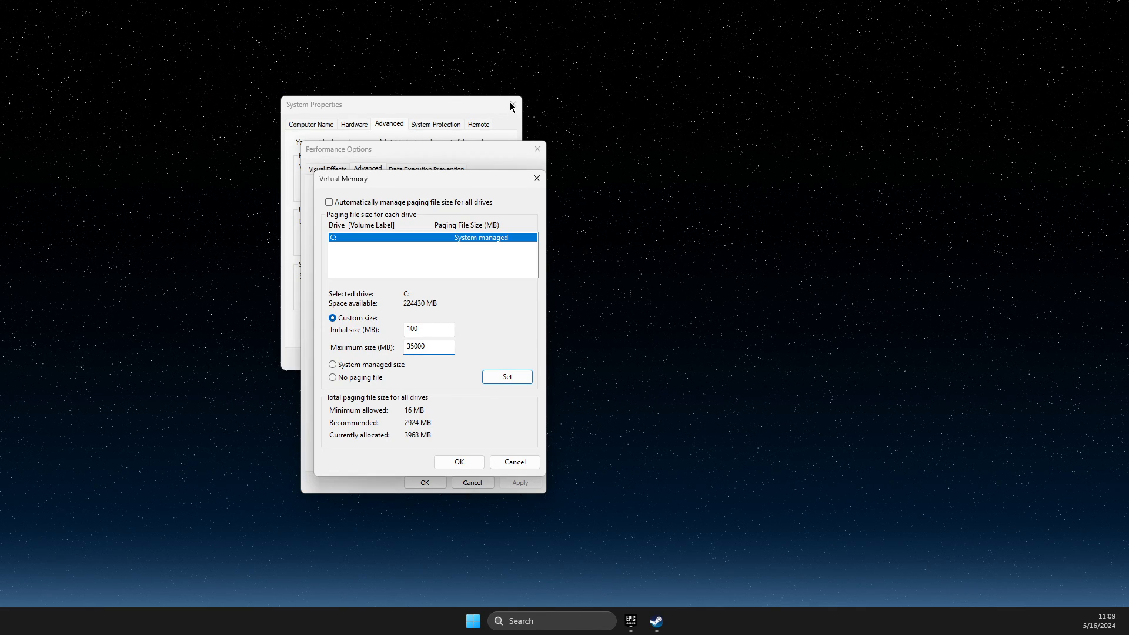